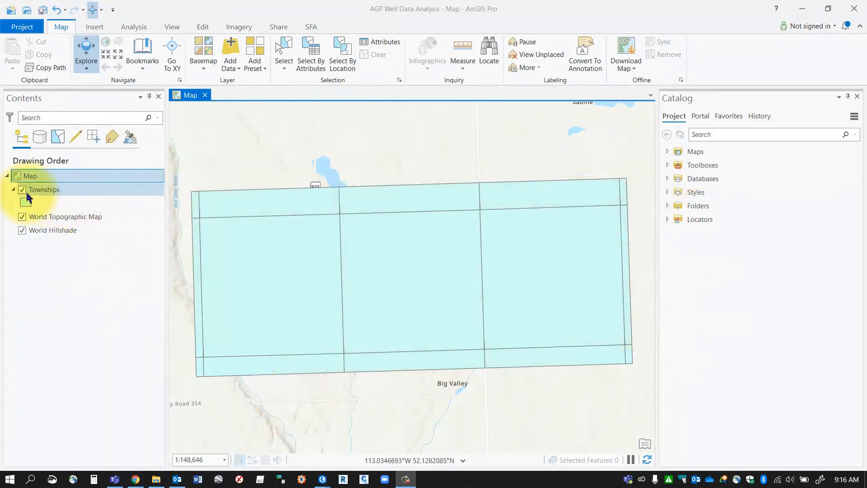
Inspect the Townships layer data and the central township's attribute details.
click(44, 189)
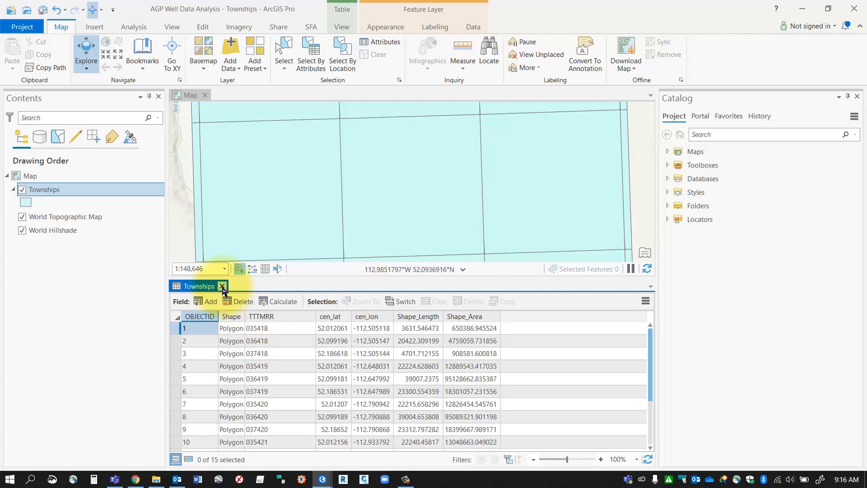
click(222, 286)
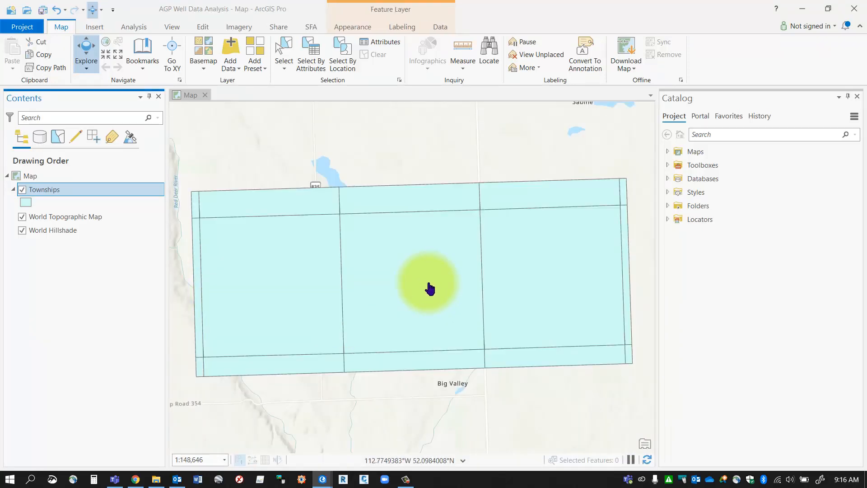
click(429, 288)
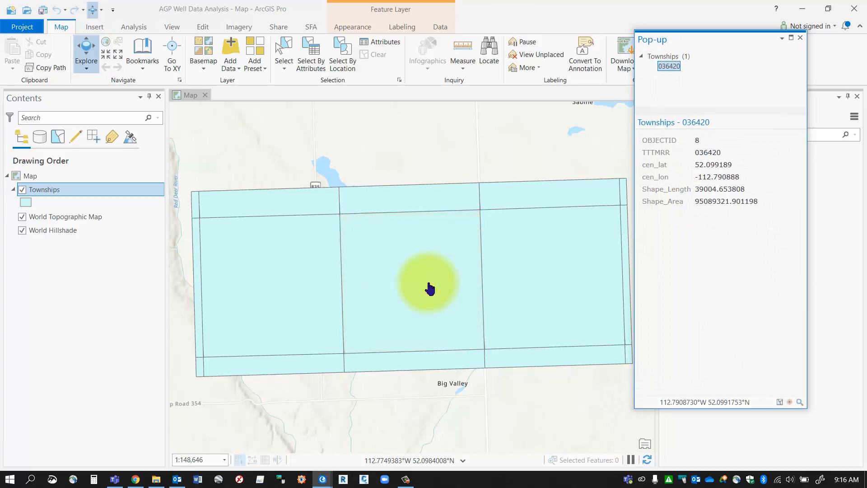
mouse_move(591, 191)
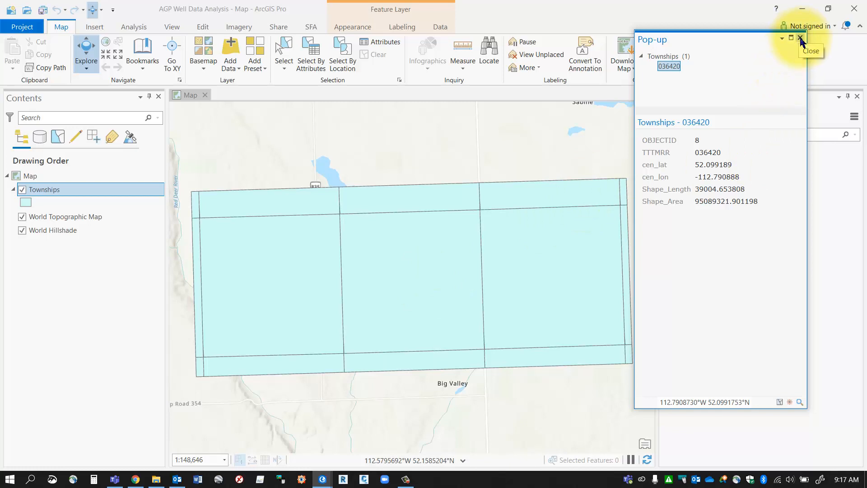
click(799, 38)
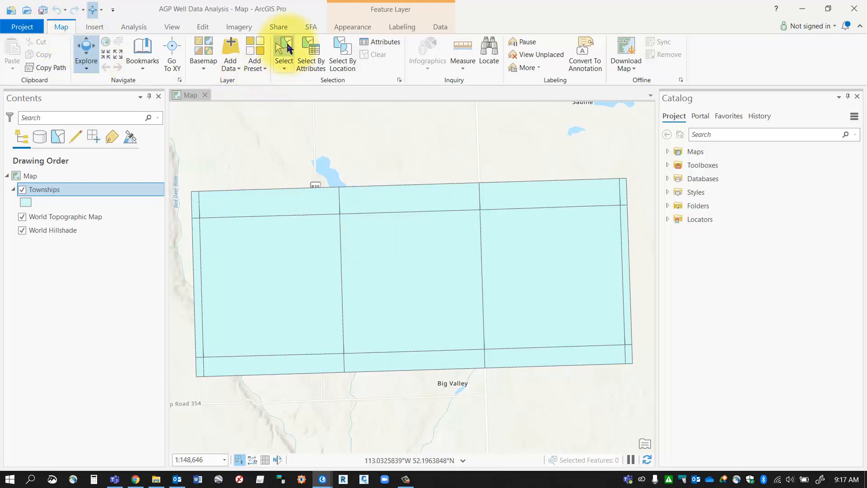
Select the central township polygon alone with the Select tool, after briefly trying a three-township selection.
click(283, 54)
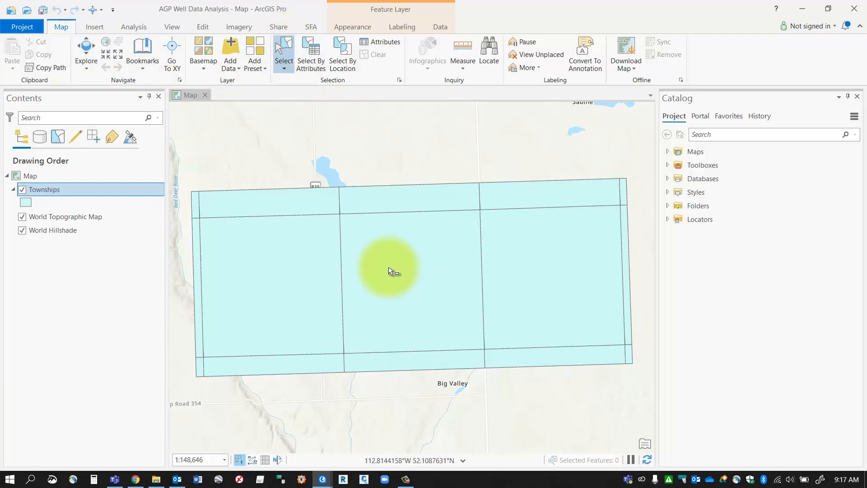
click(391, 271)
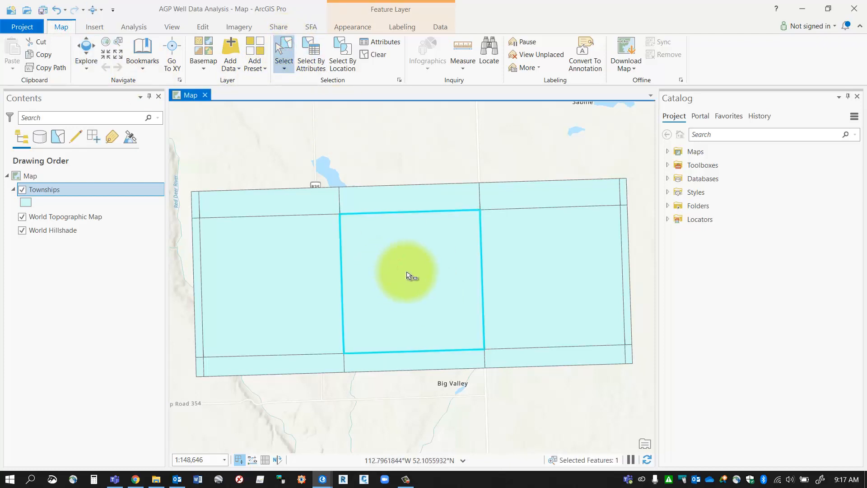
mouse_move(433, 292)
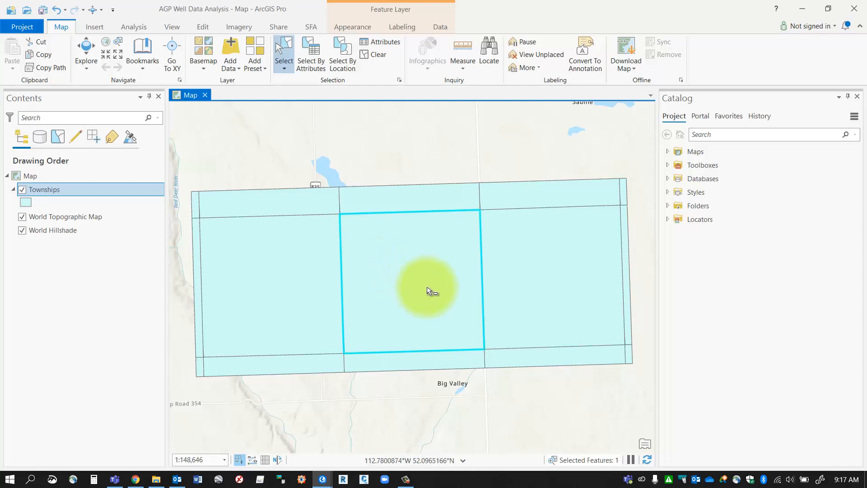
mouse_move(490, 310)
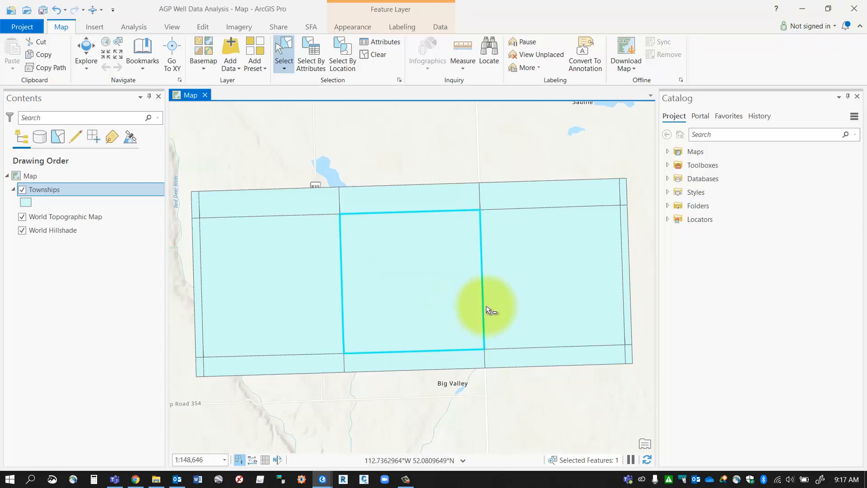
click(274, 283)
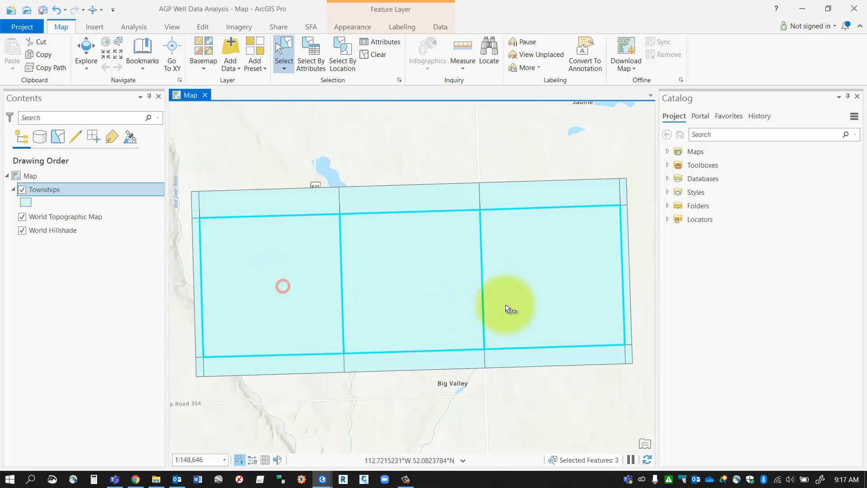
click(422, 288)
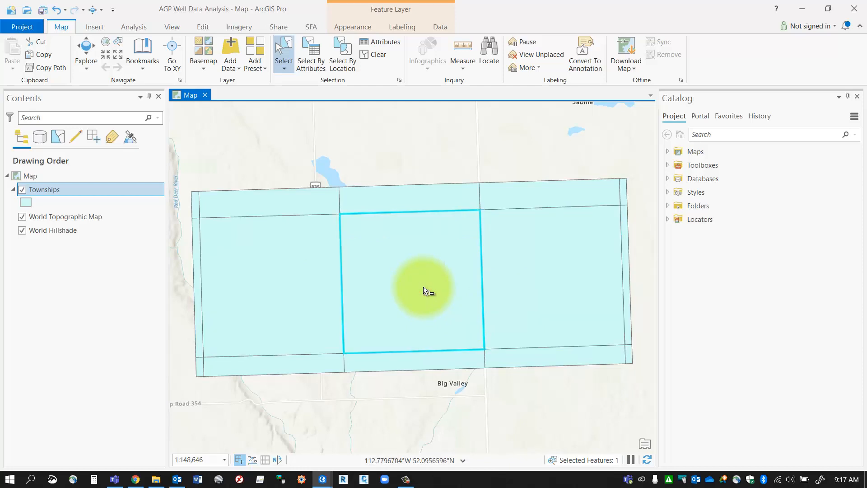
click(43, 189)
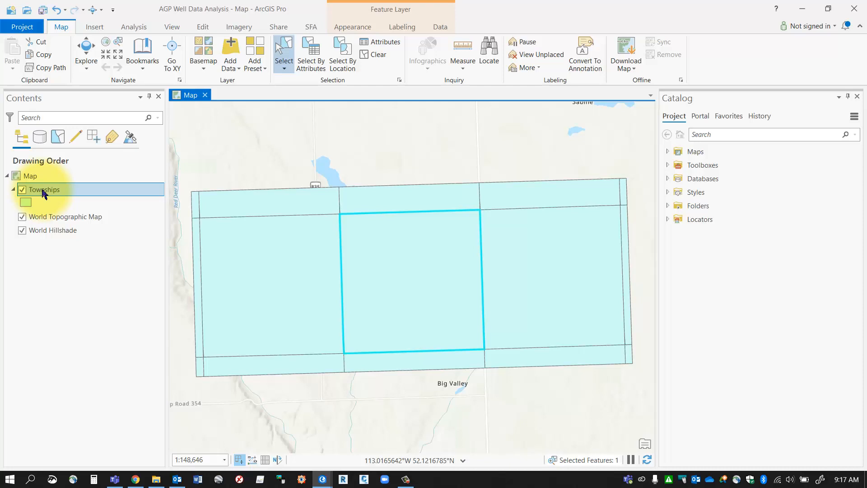
Make a Townships selection layer from the selected township and hide the original Townships layer.
right_click(44, 189)
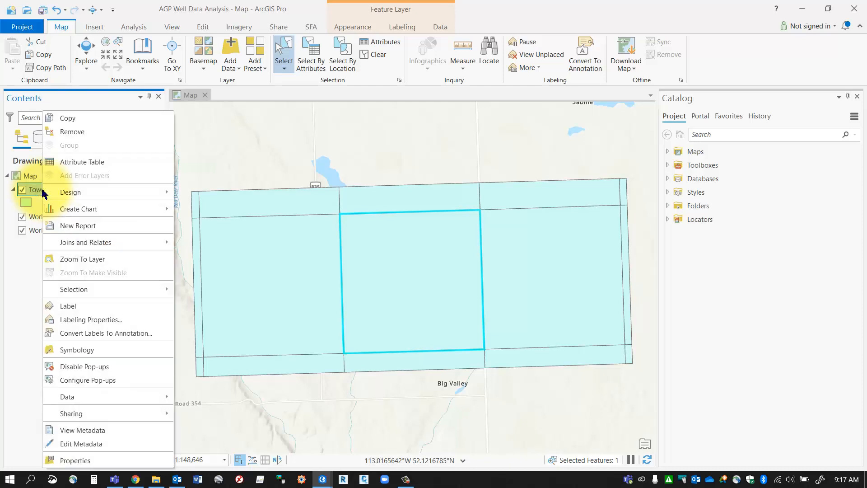
mouse_move(92, 289)
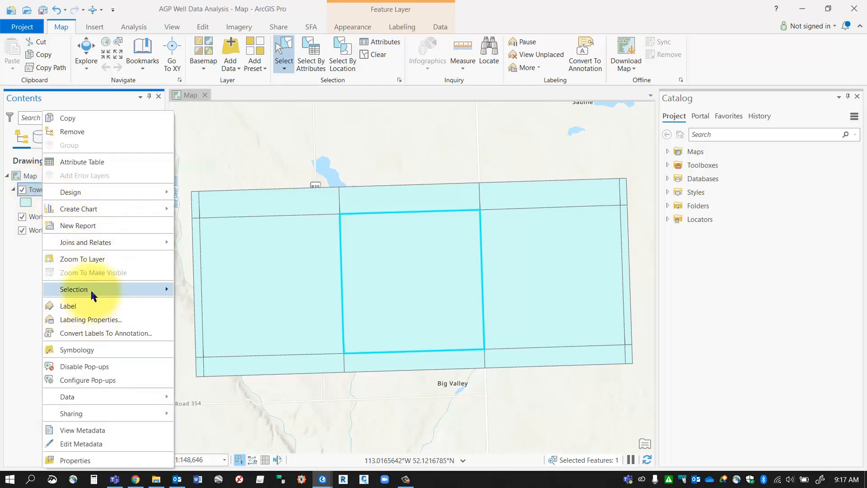
click(73, 289)
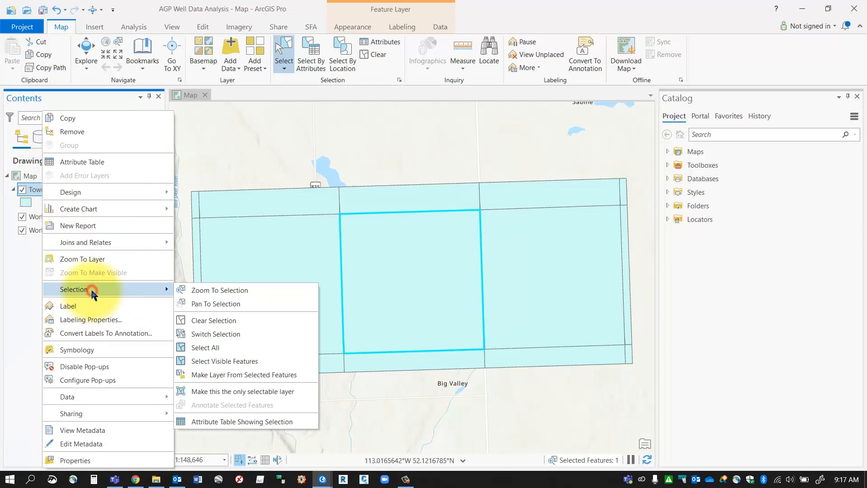
mouse_move(224, 378)
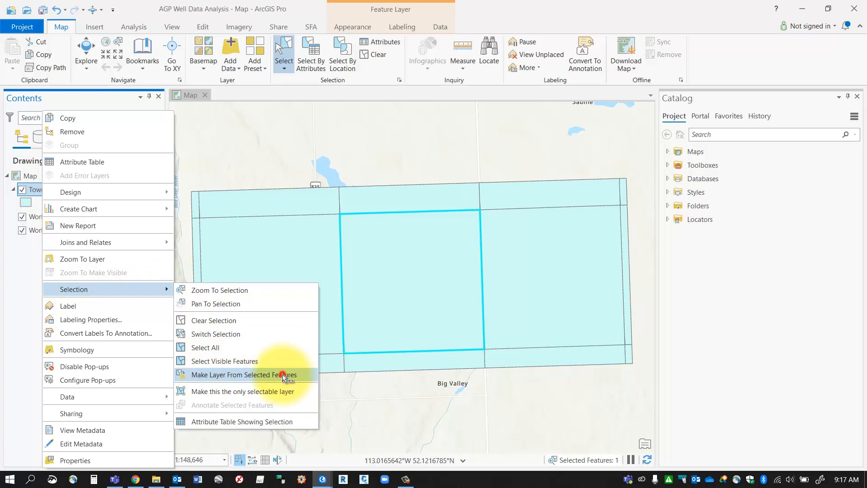
click(242, 374)
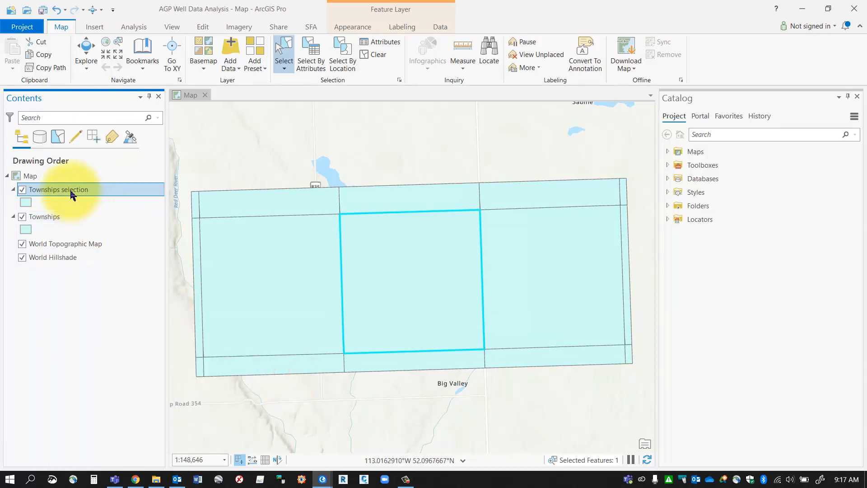
mouse_move(42, 216)
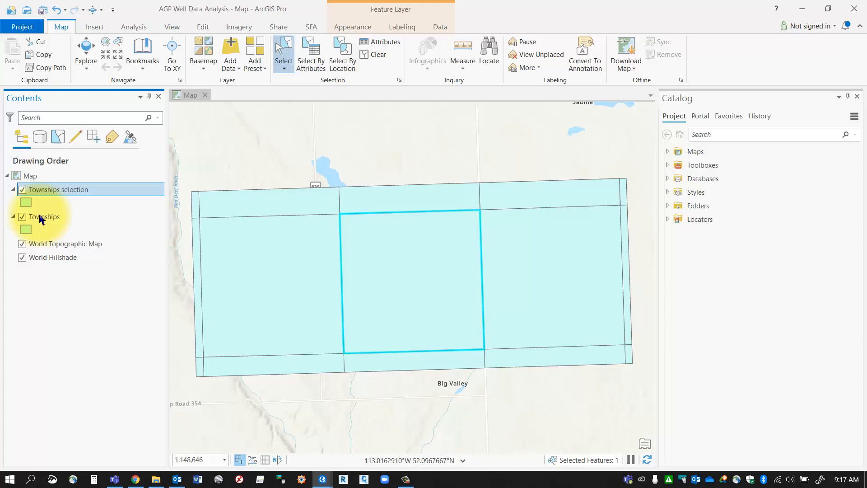
click(22, 216)
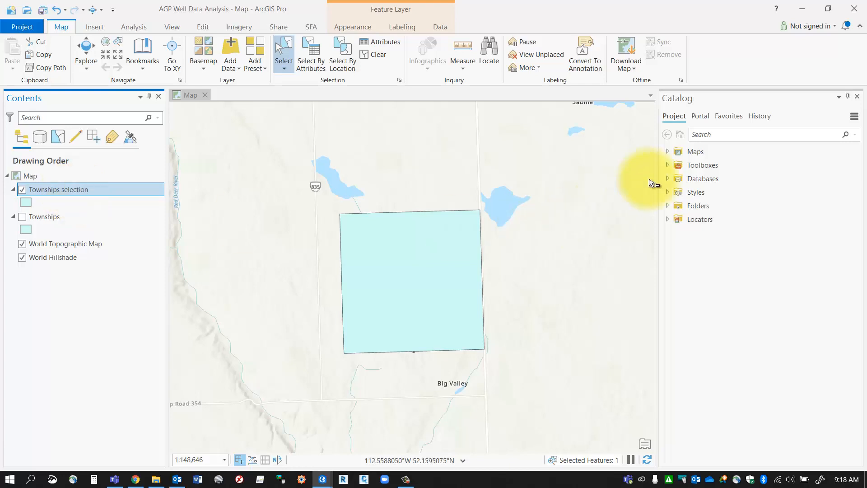
Browse the project geodatabase contents and bring up the Townships selection layer's export options.
click(666, 179)
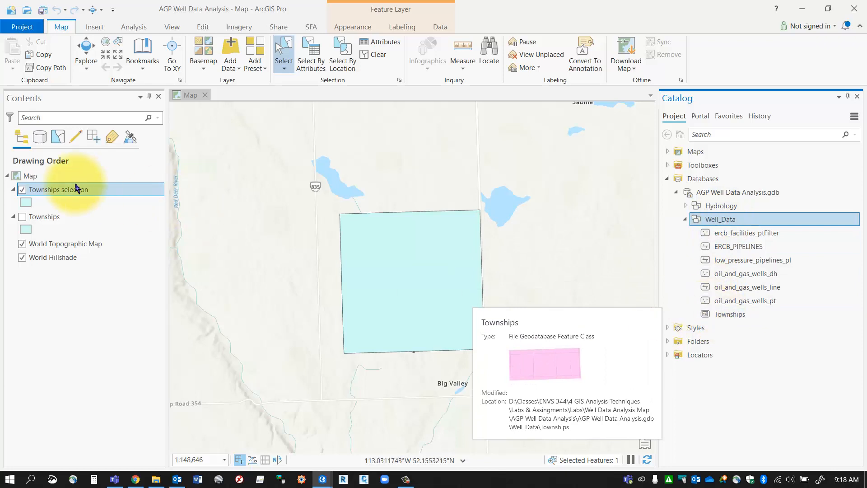
right_click(60, 189)
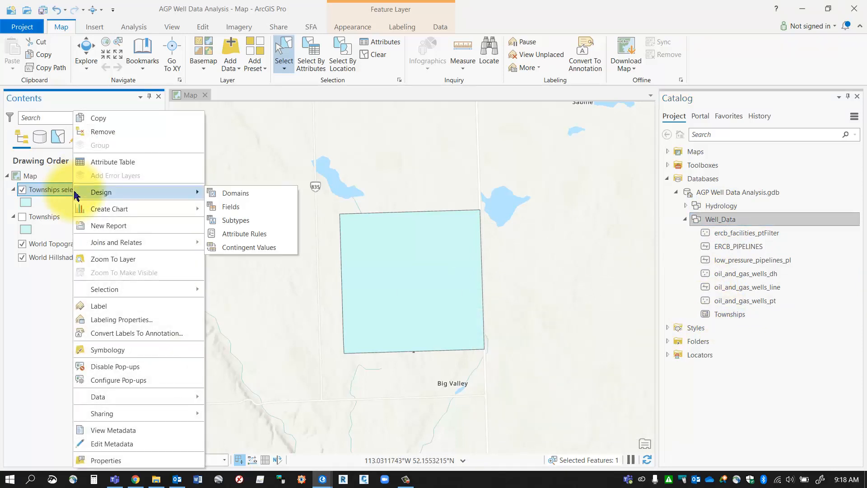
mouse_move(99, 396)
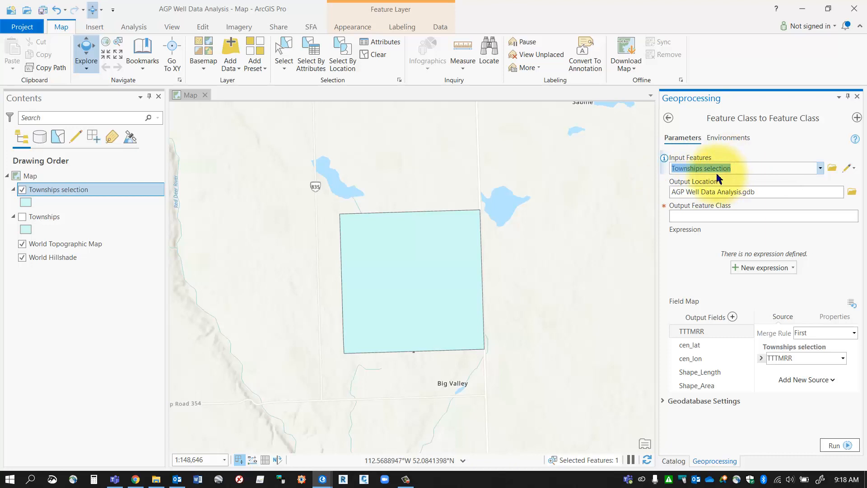
Name the output feature class One_Township and run the export into the project geodatabase.
click(757, 216)
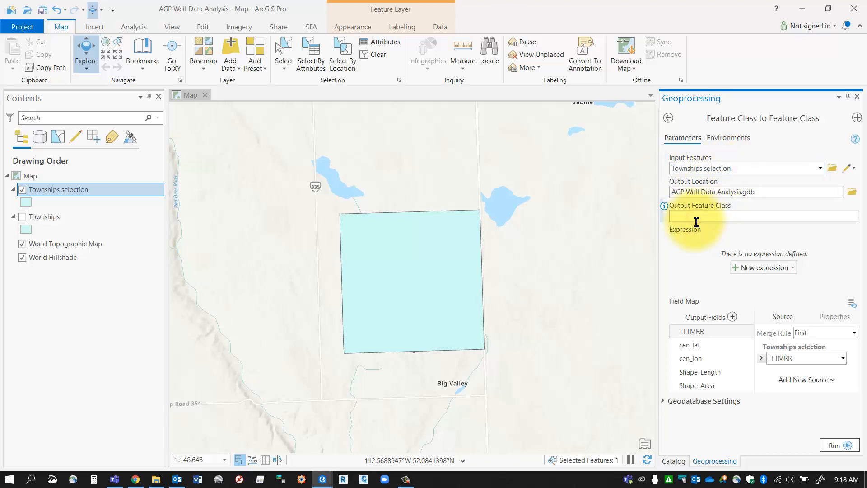
text(One_Townshi)
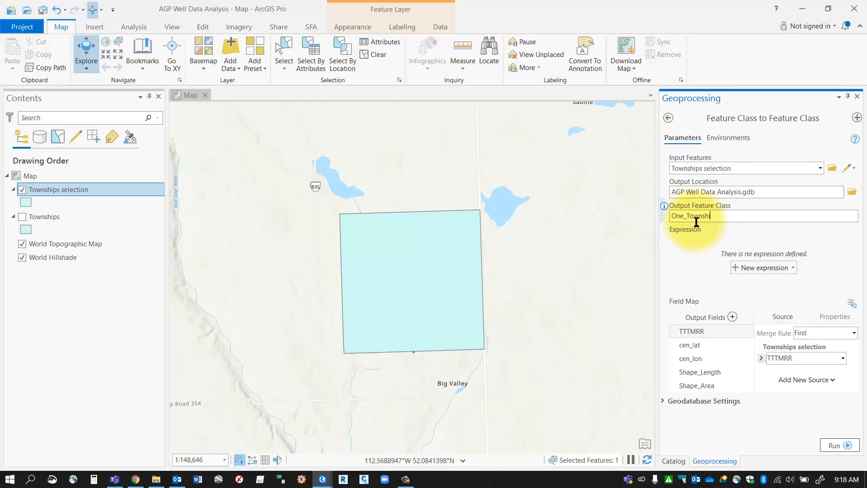
click(752, 192)
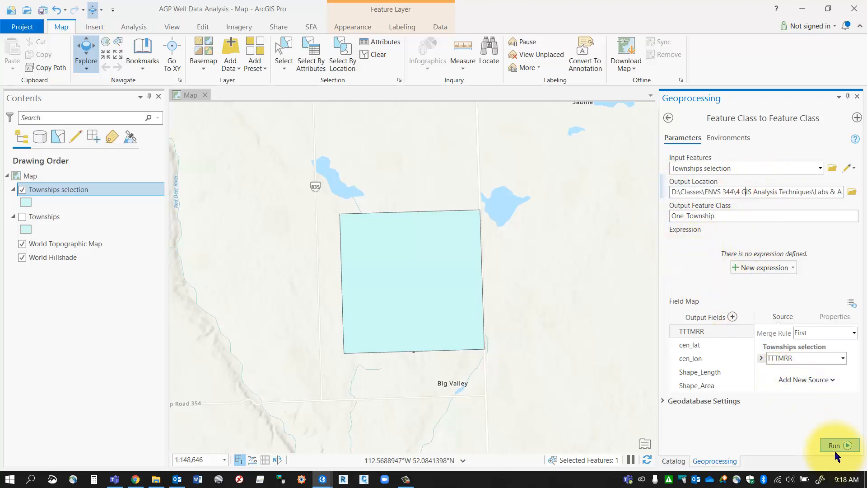
click(838, 445)
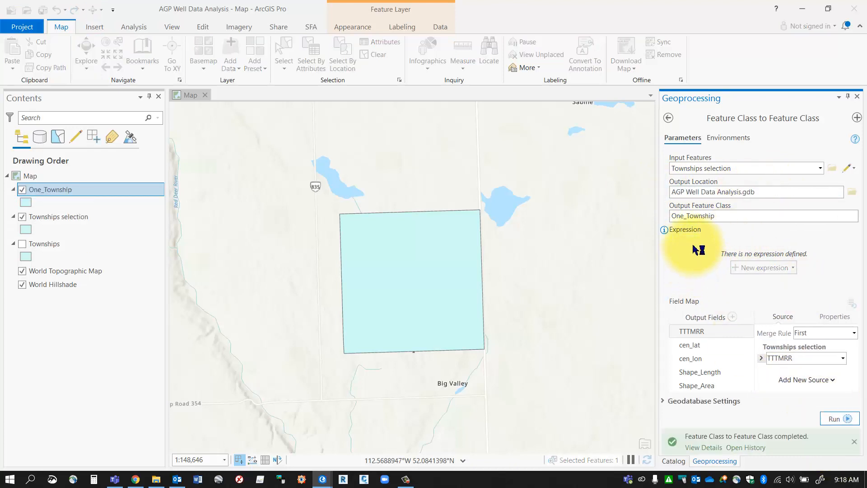
click(59, 216)
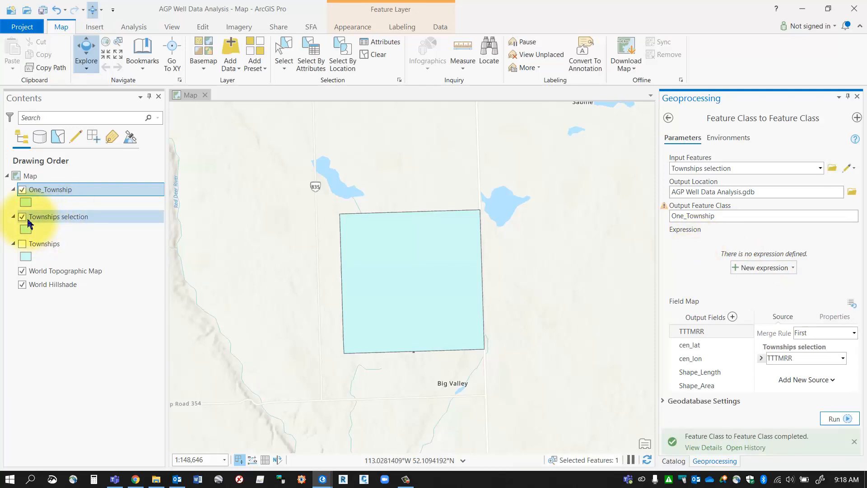
Remove the Townships selection layer and confirm One_Township in the project geodatabase.
right_click(58, 216)
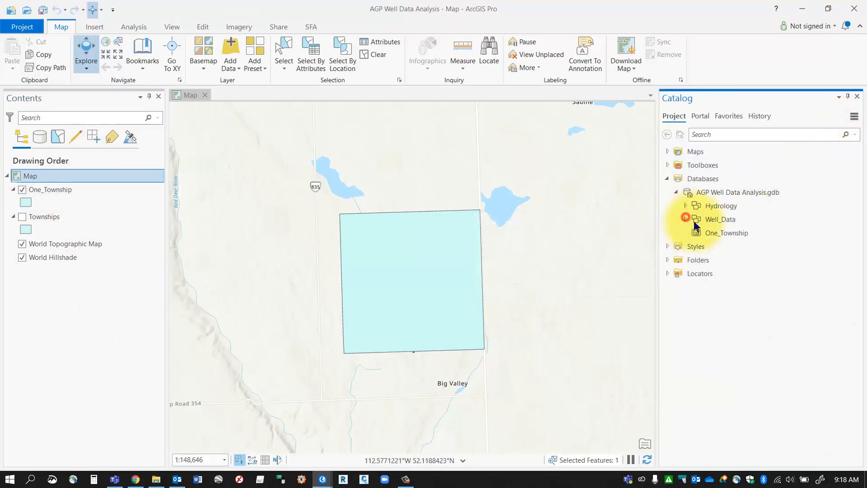
click(726, 232)
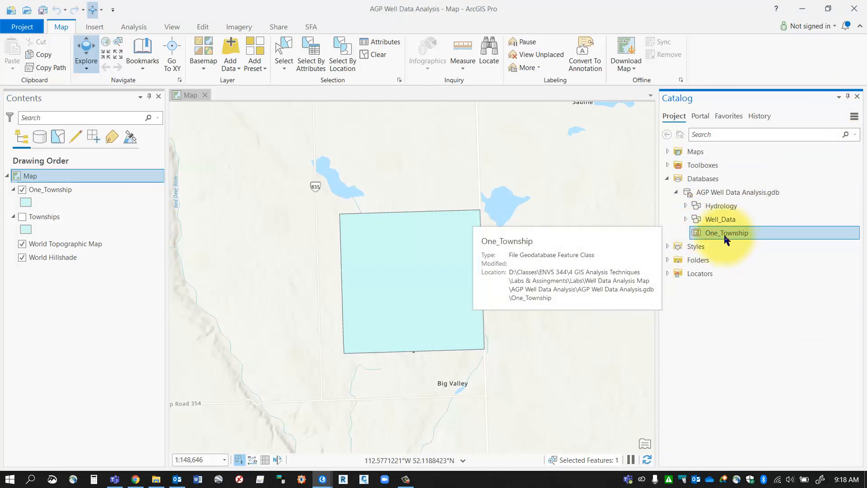